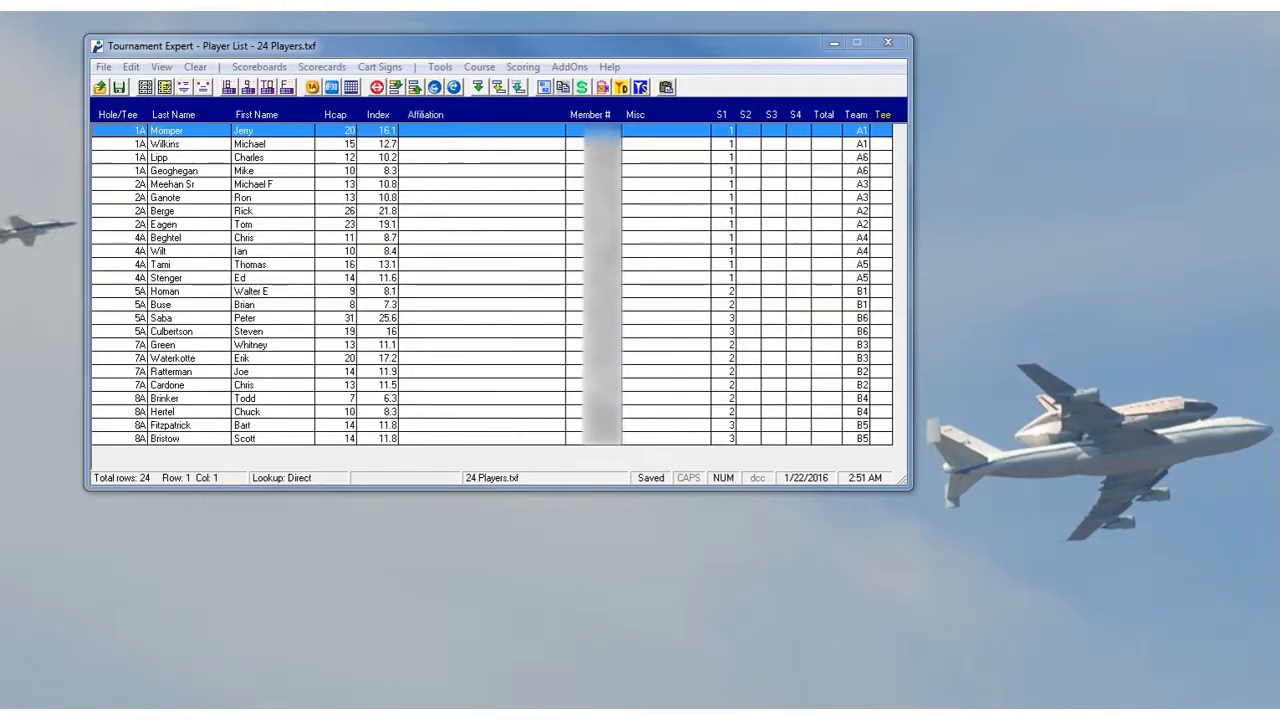
mouse_move(918, 132)
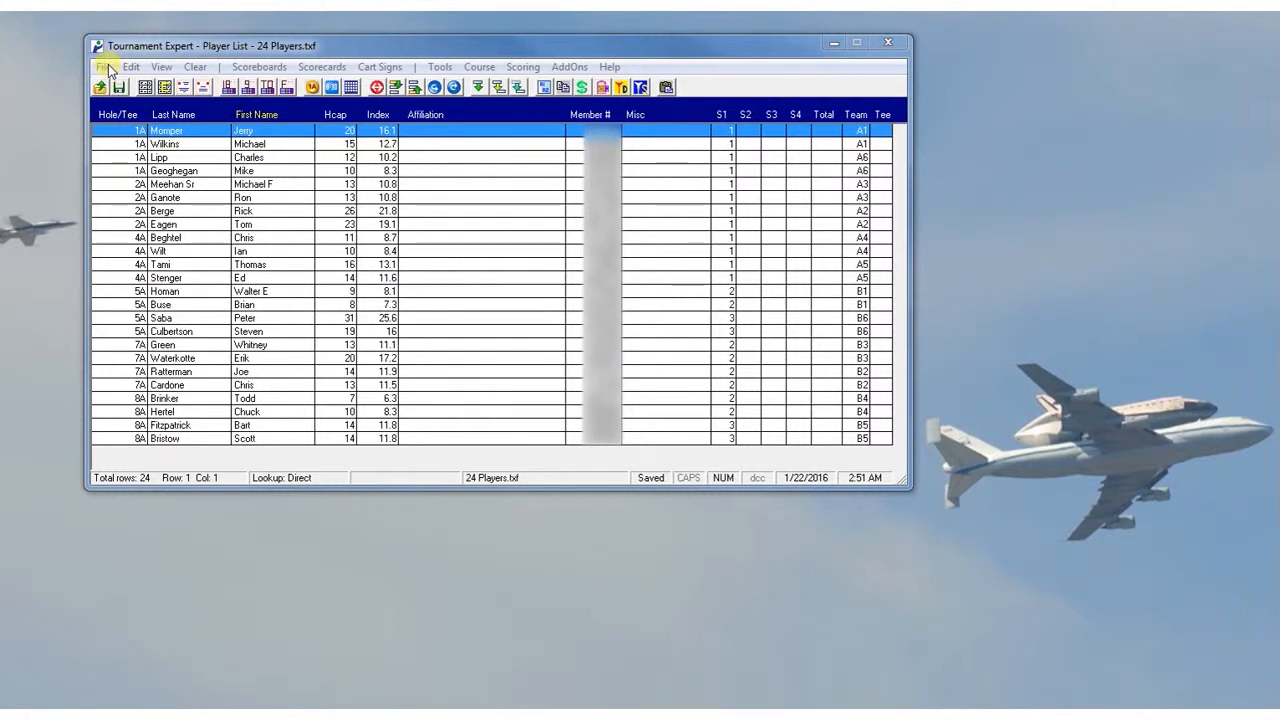
Append players from 12Couples 2 Flights.txf via File > Append Players, growing the list to 48
left_click(104, 66)
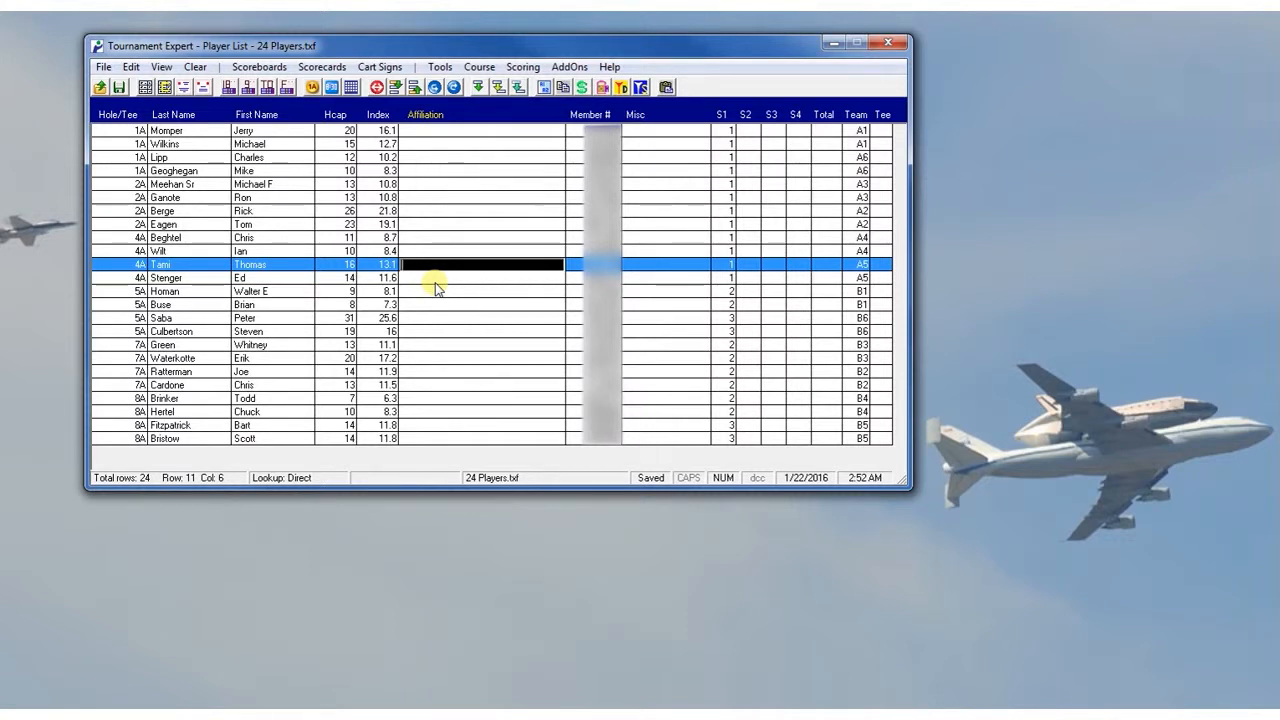
mouse_move(428, 316)
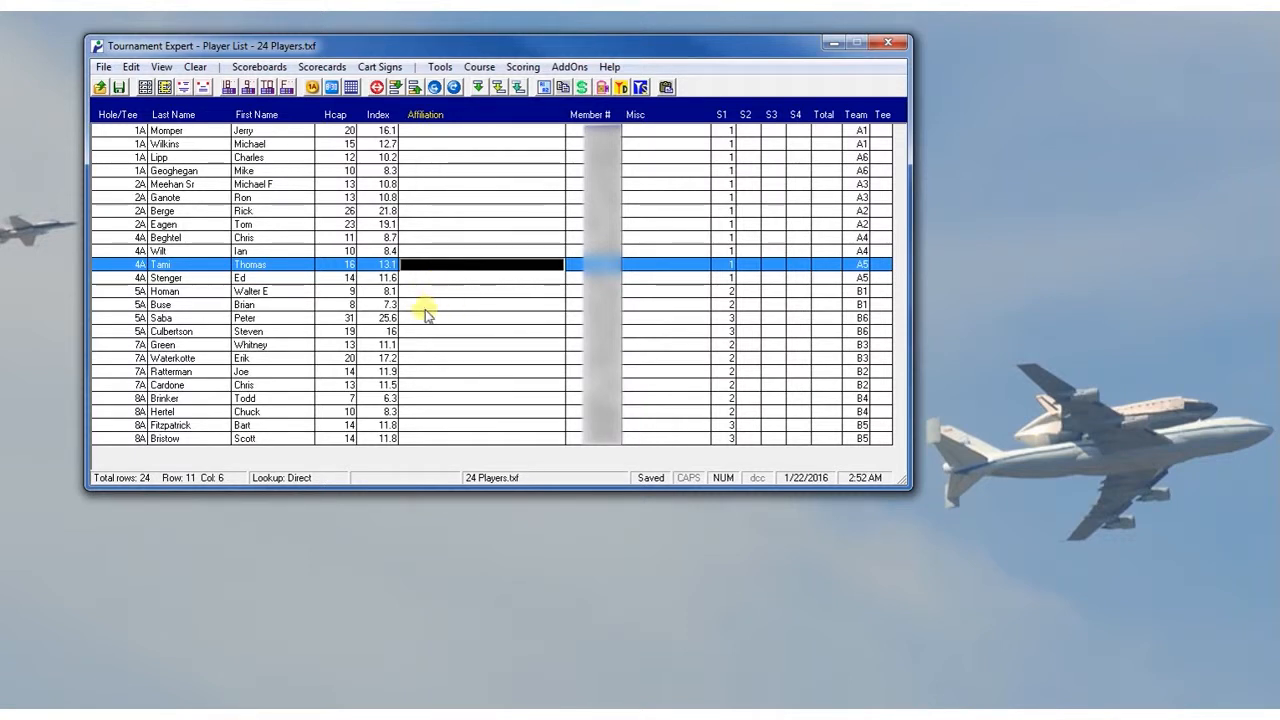
left_click(102, 66)
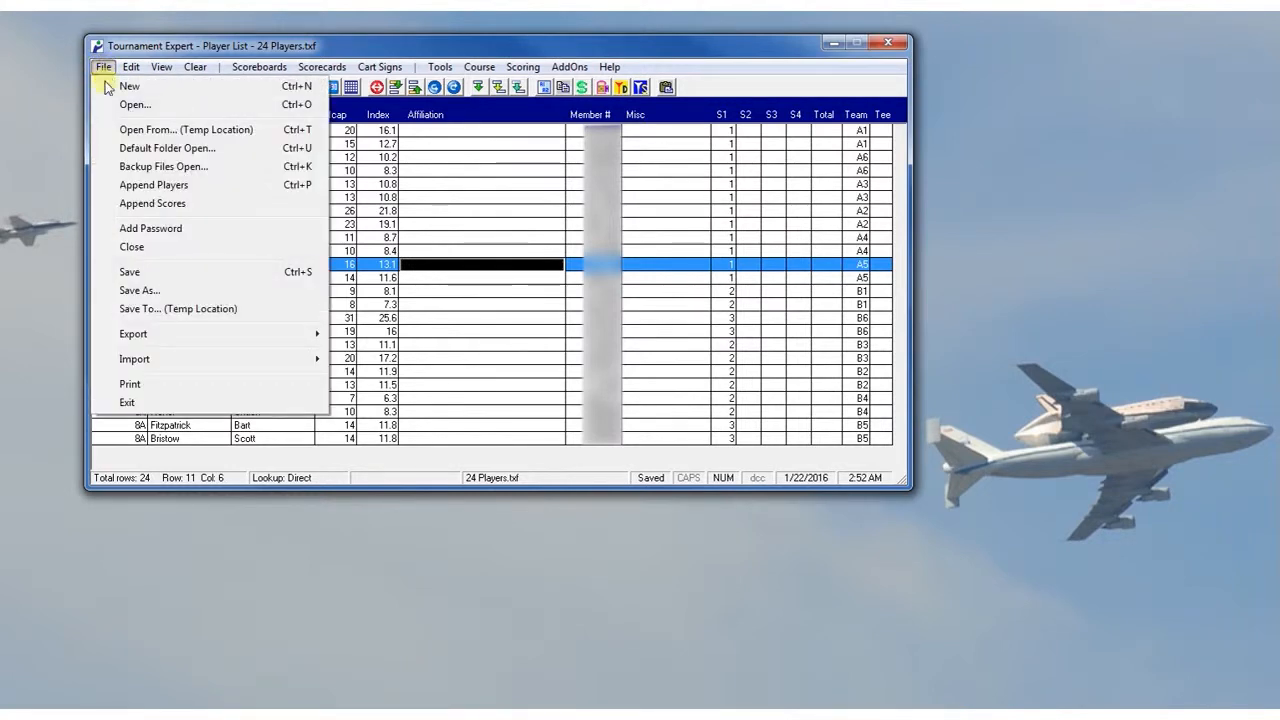
left_click(136, 104)
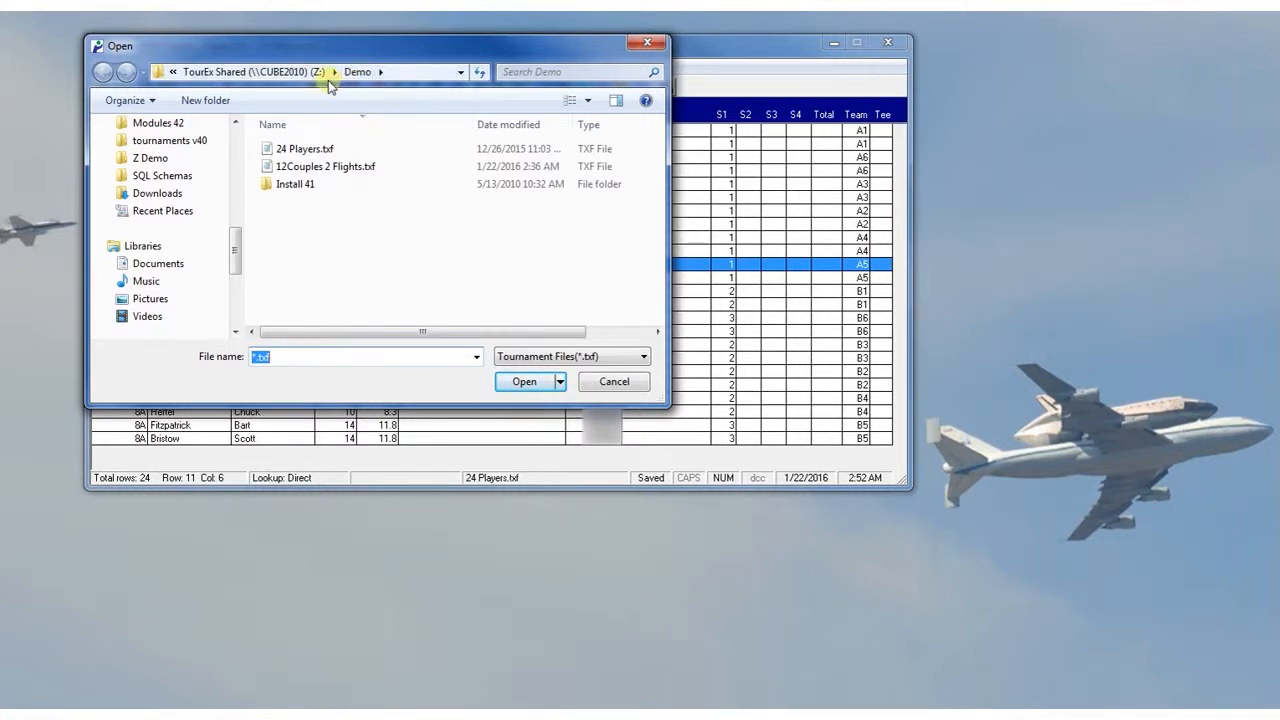
mouse_move(404, 220)
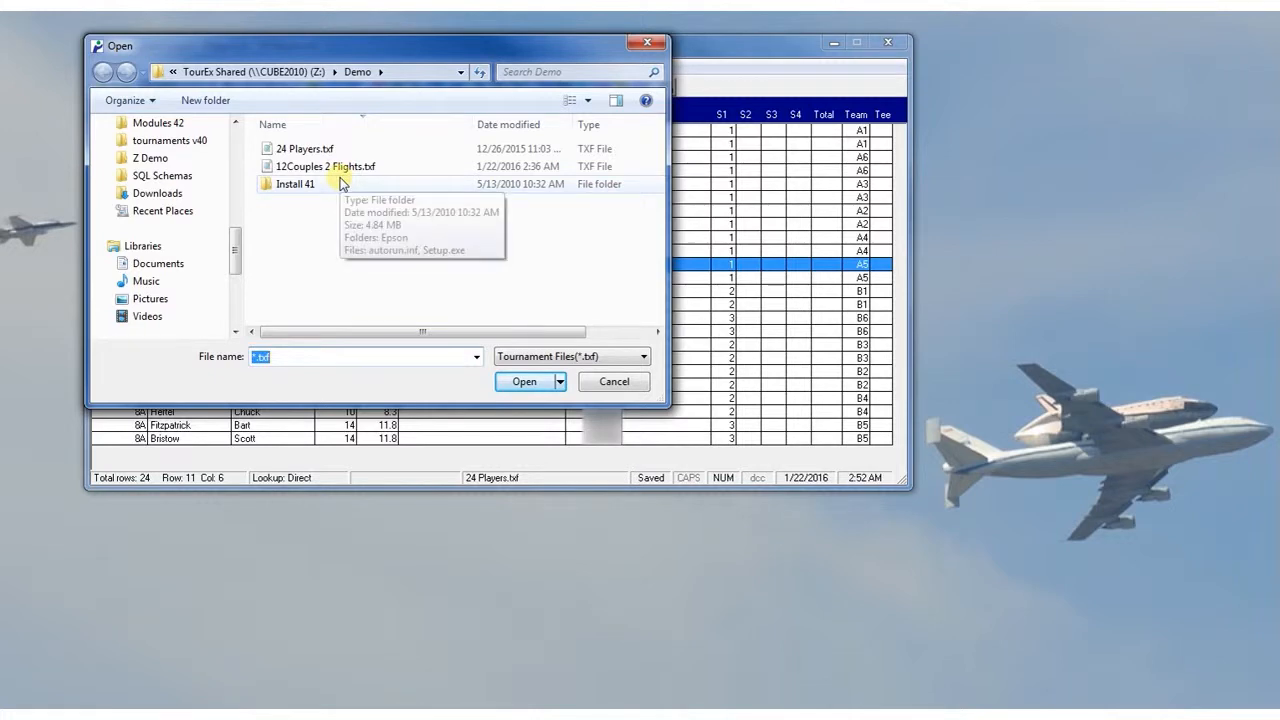
left_click(324, 166)
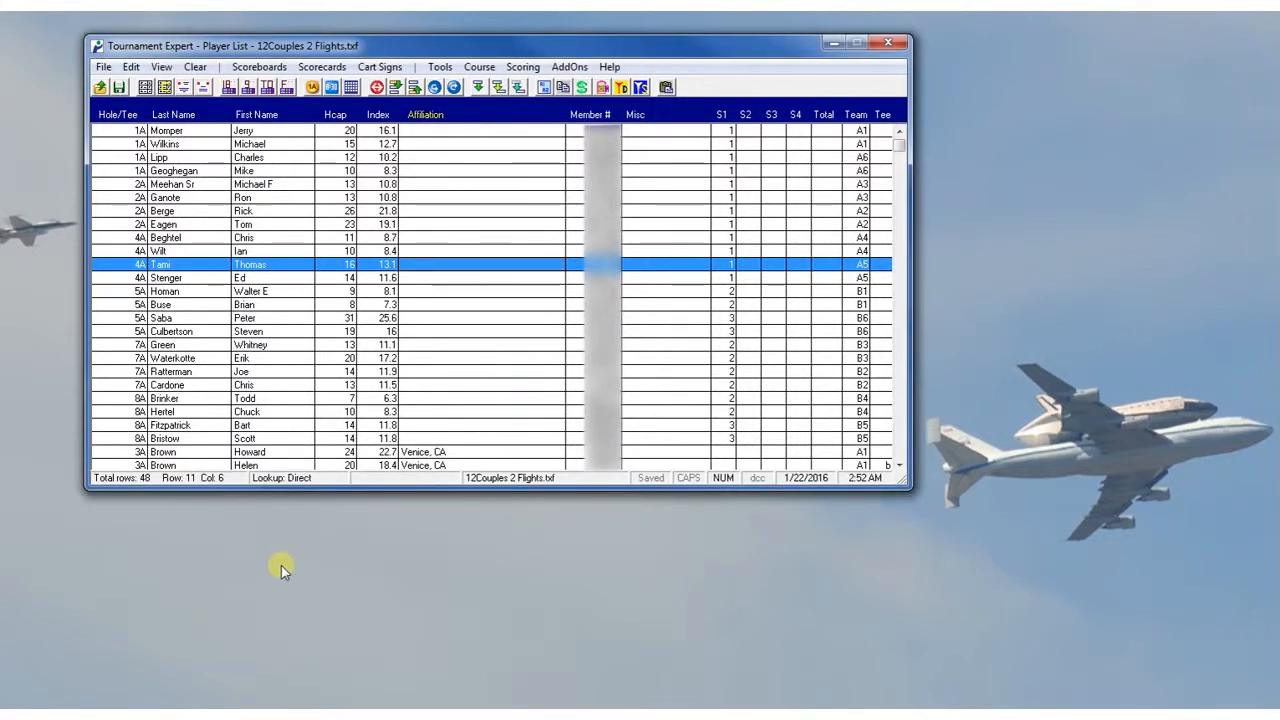
mouse_move(144, 488)
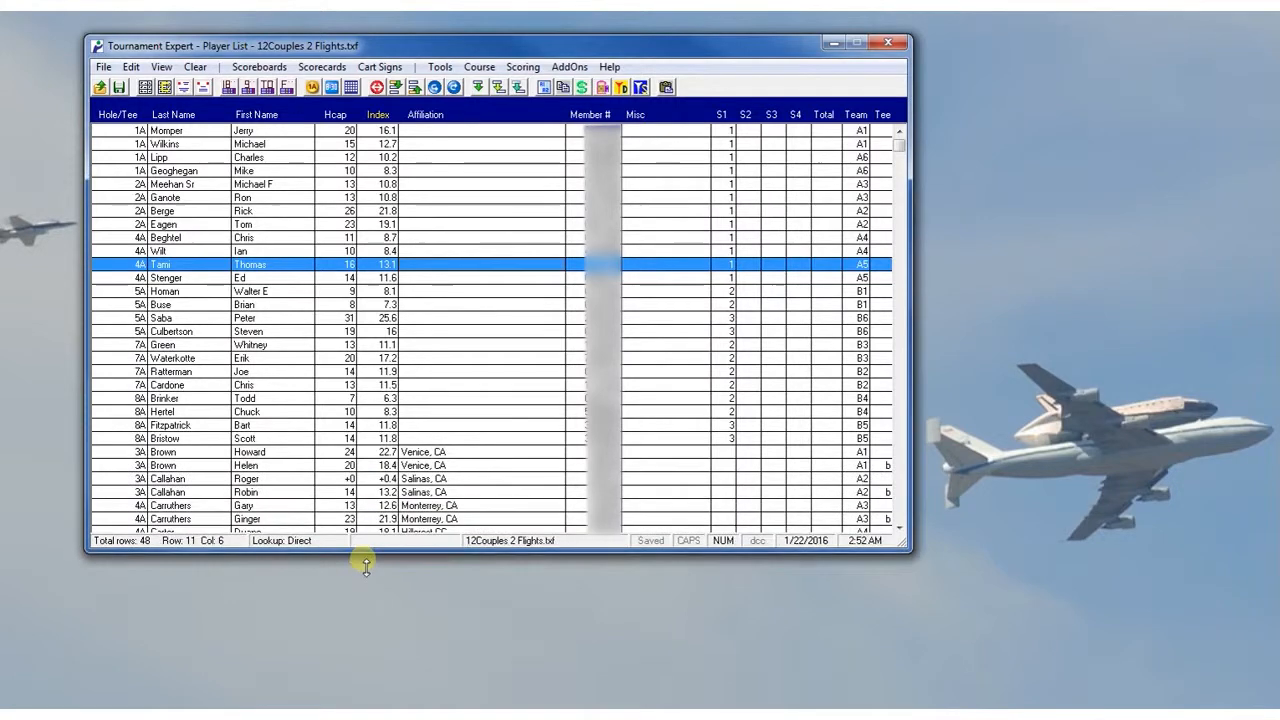
Enlarge the window and scroll to the last of the 48 appended player rows
left_click_drag(364, 548, 364, 610)
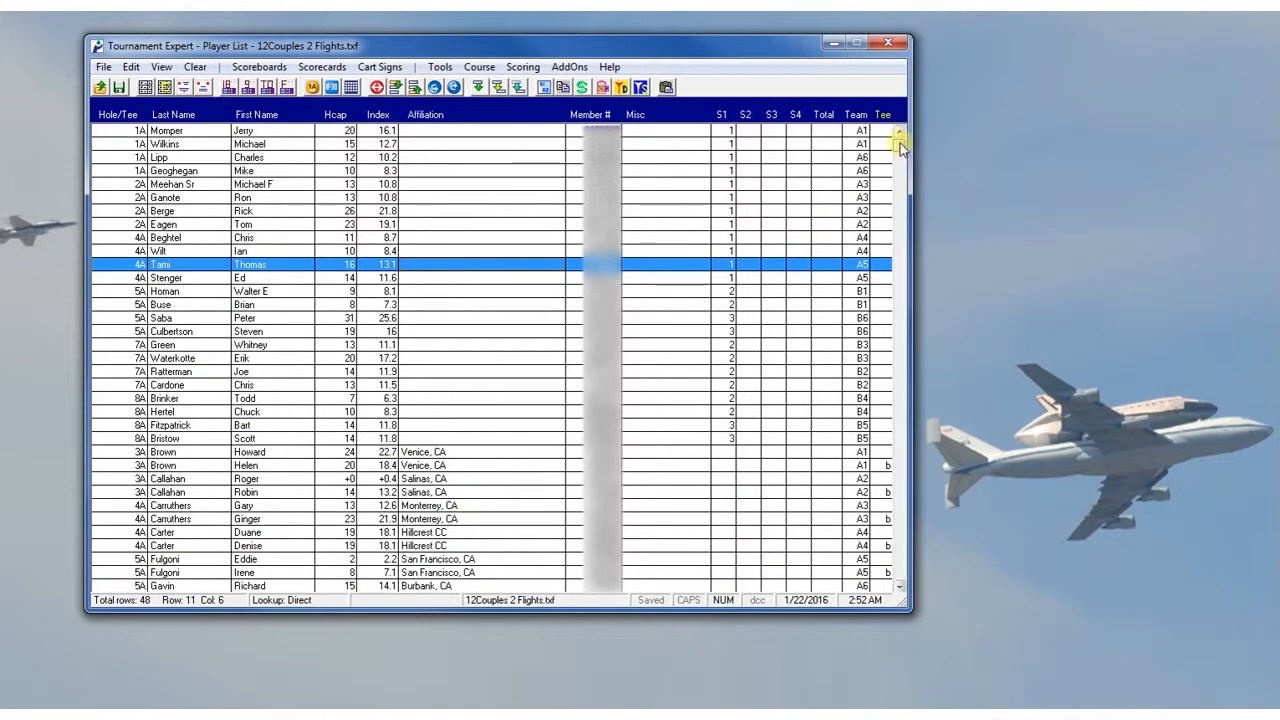
scroll("down", 3)
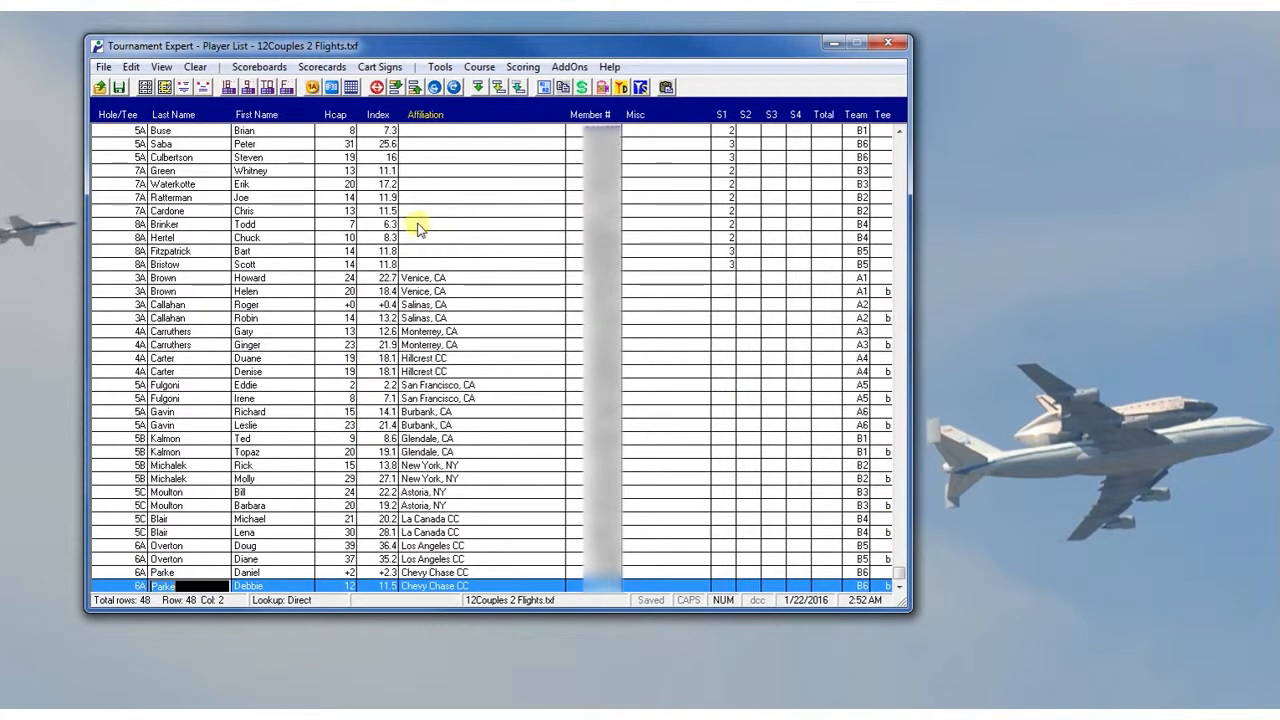
mouse_move(424, 218)
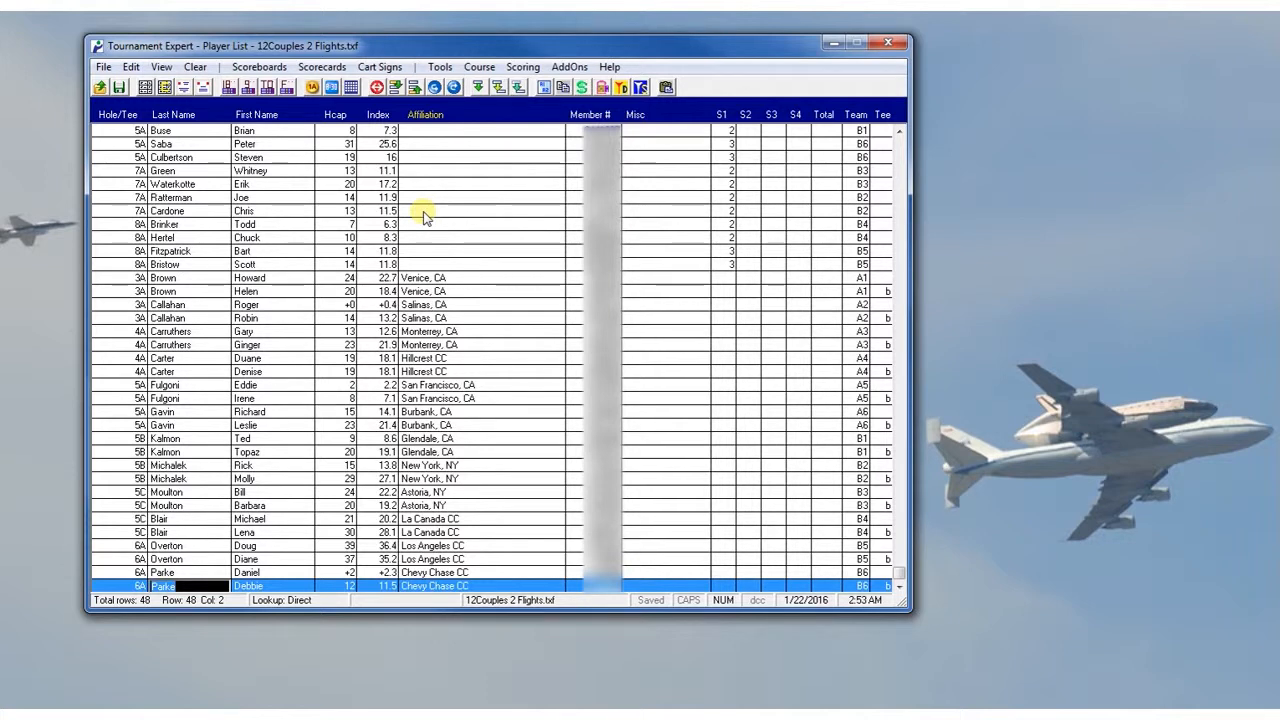